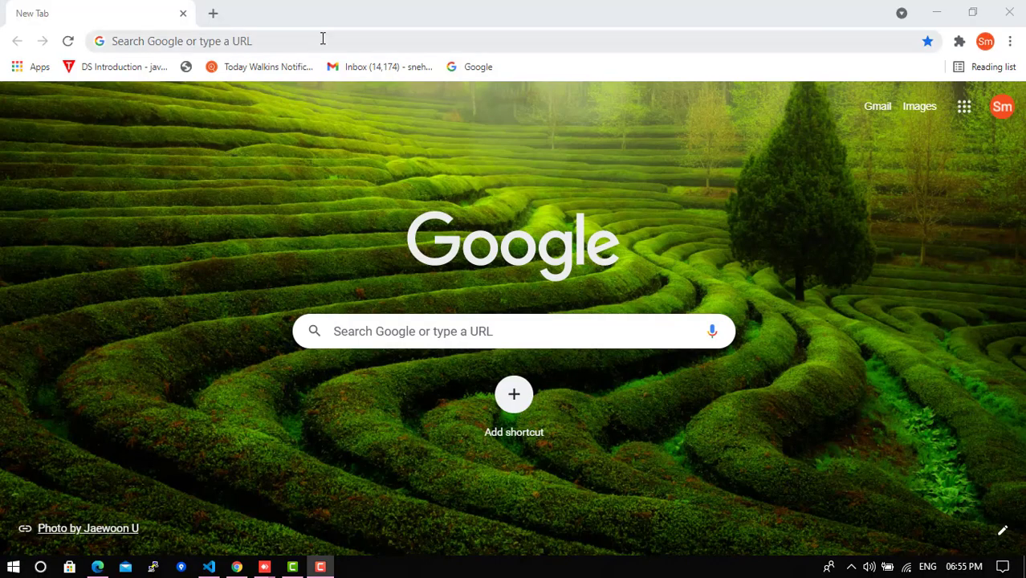
# - Search Google for 'git bash for windows' and choose the 'Downloads - Git' result
pyautogui.write('github.com')
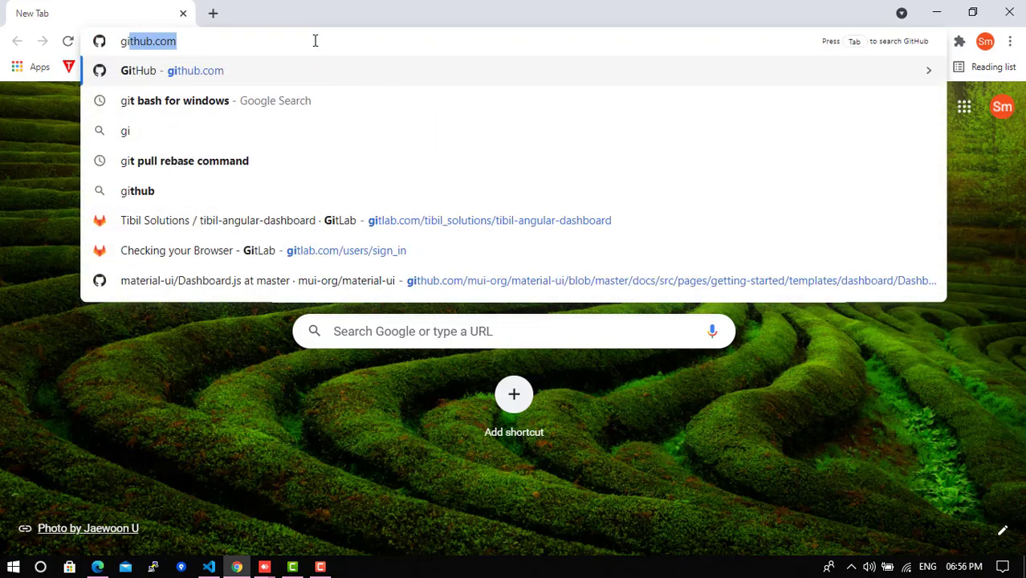
pyautogui.click(183, 100)
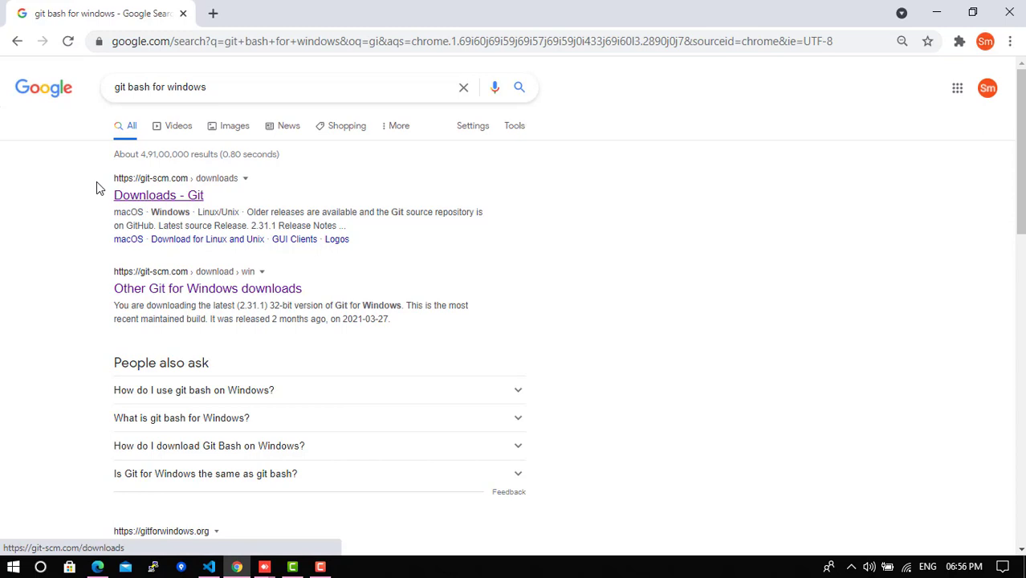
pyautogui.click(157, 196)
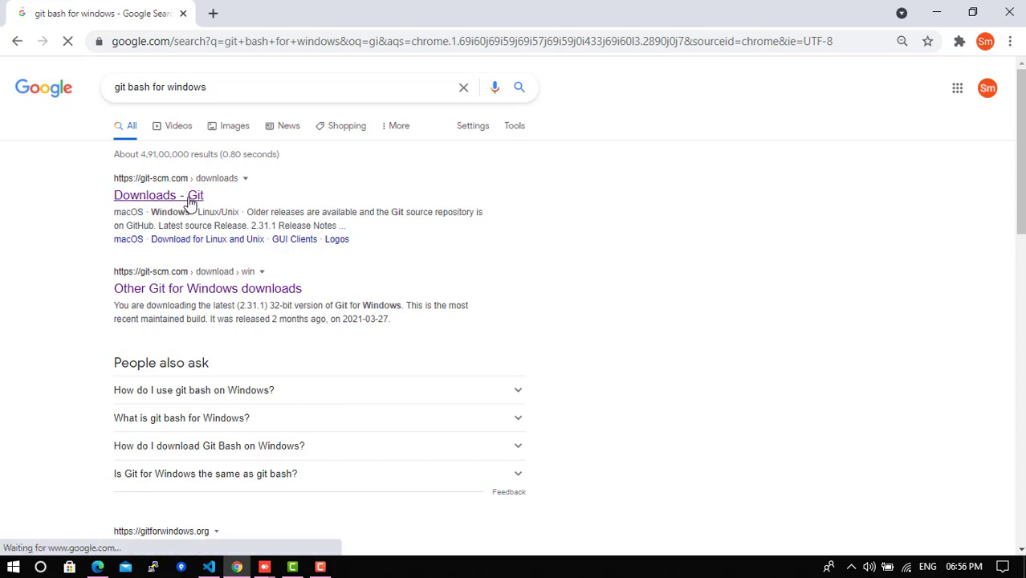
# - Navigate git-scm.com through Documentation and Downloads to the Windows download page for Git 2.31.1
pyautogui.click(157, 196)
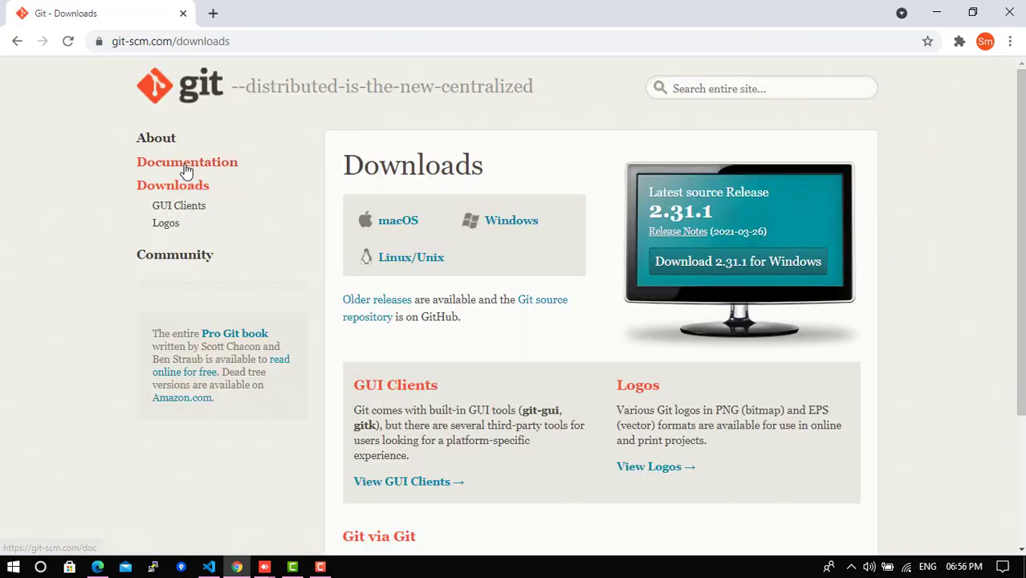
pyautogui.click(186, 160)
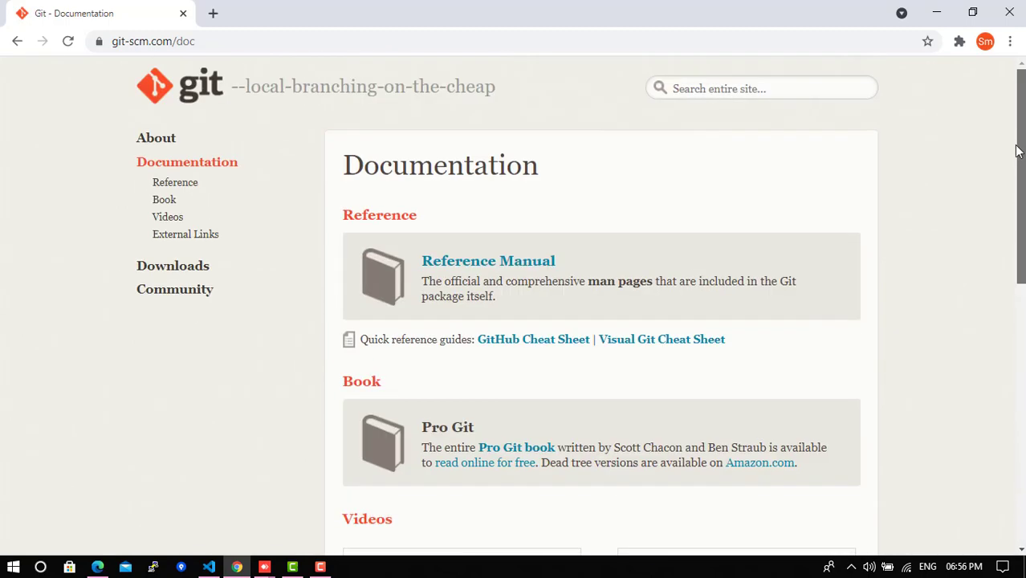
pyautogui.click(174, 266)
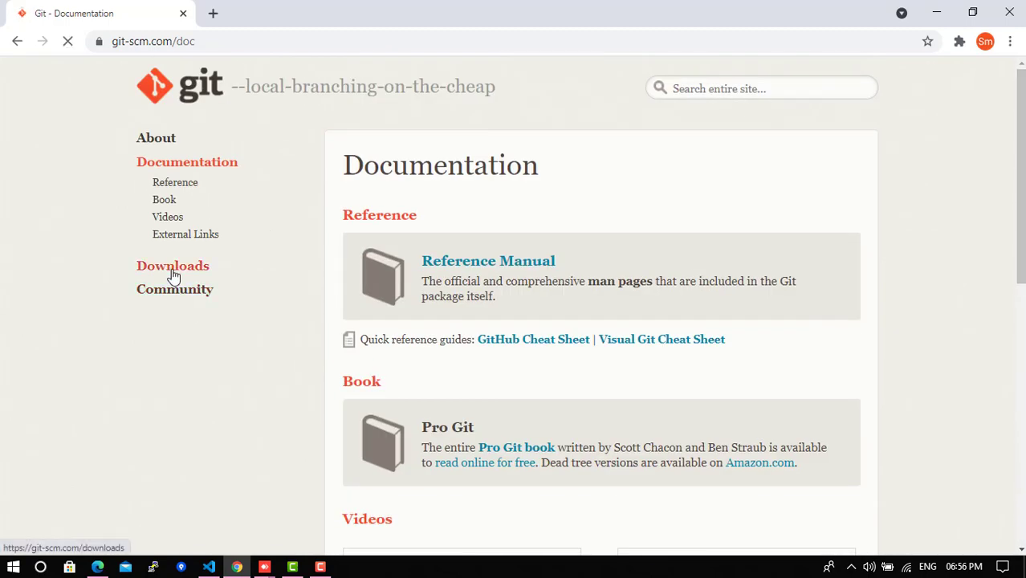
pyautogui.click(173, 266)
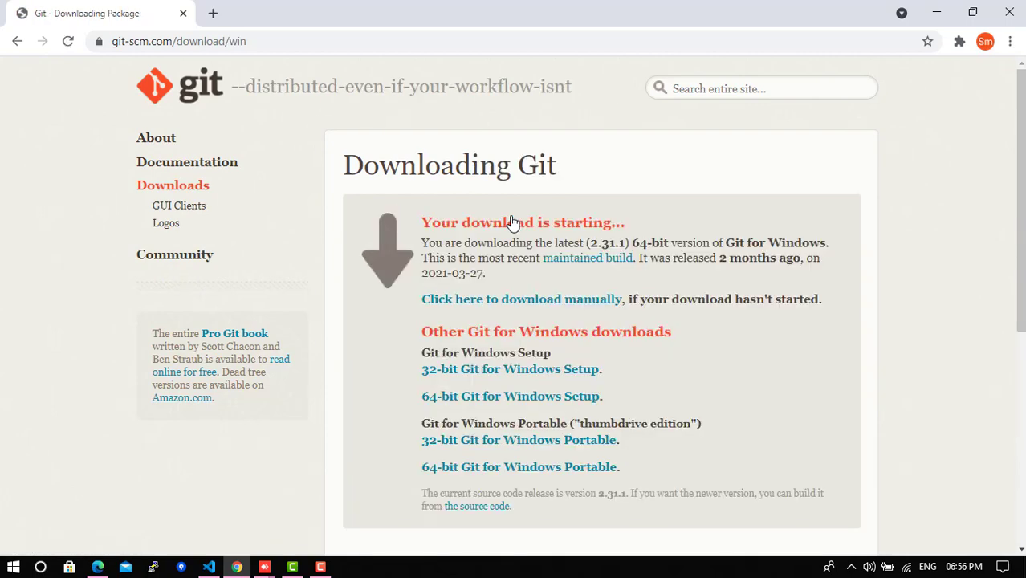
# - Download the 64-bit Windows installer, saving it as Git-2.31.1-64-bit.exe
pyautogui.click(520, 298)
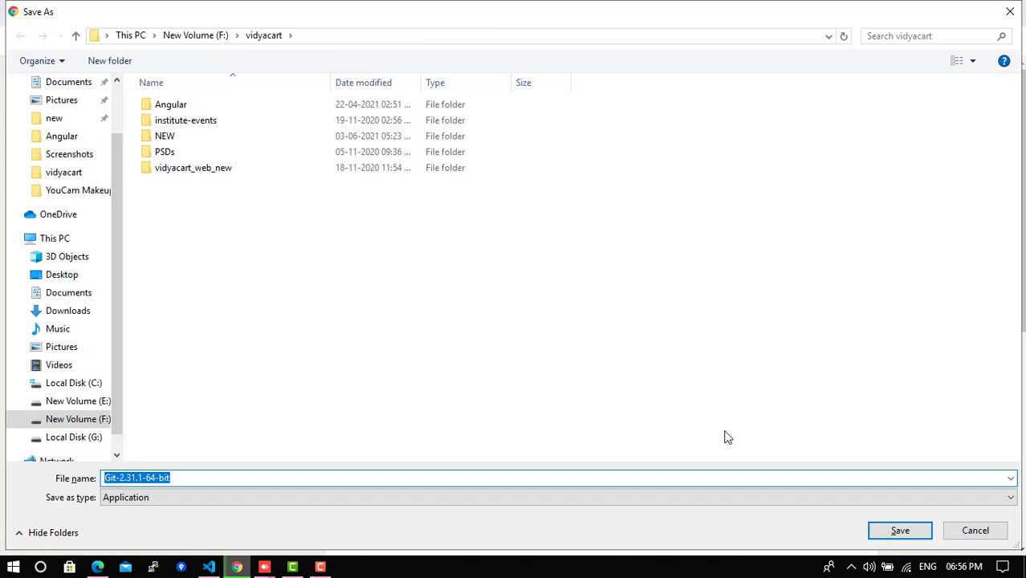
pyautogui.click(898, 529)
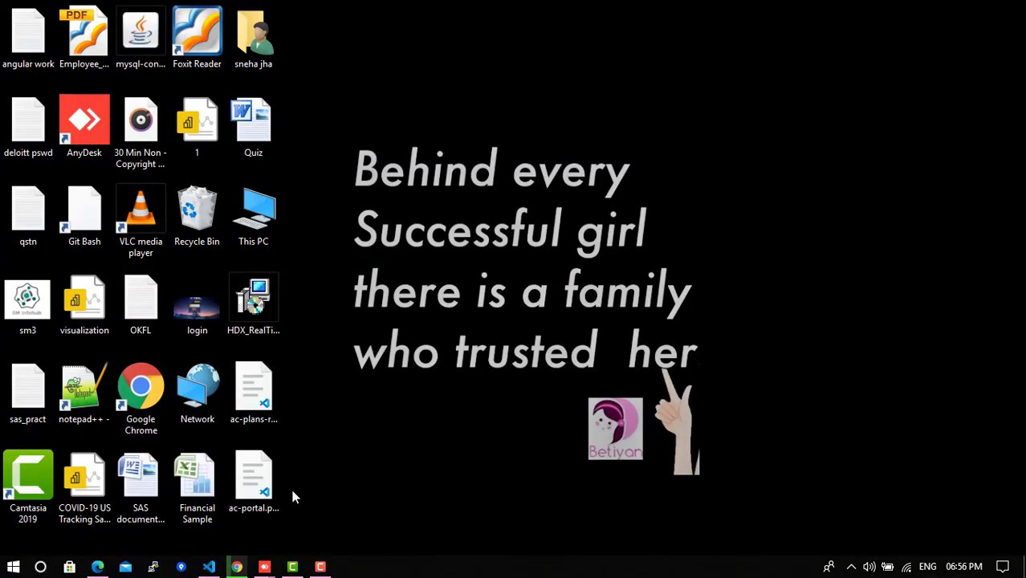
pyautogui.click(236, 568)
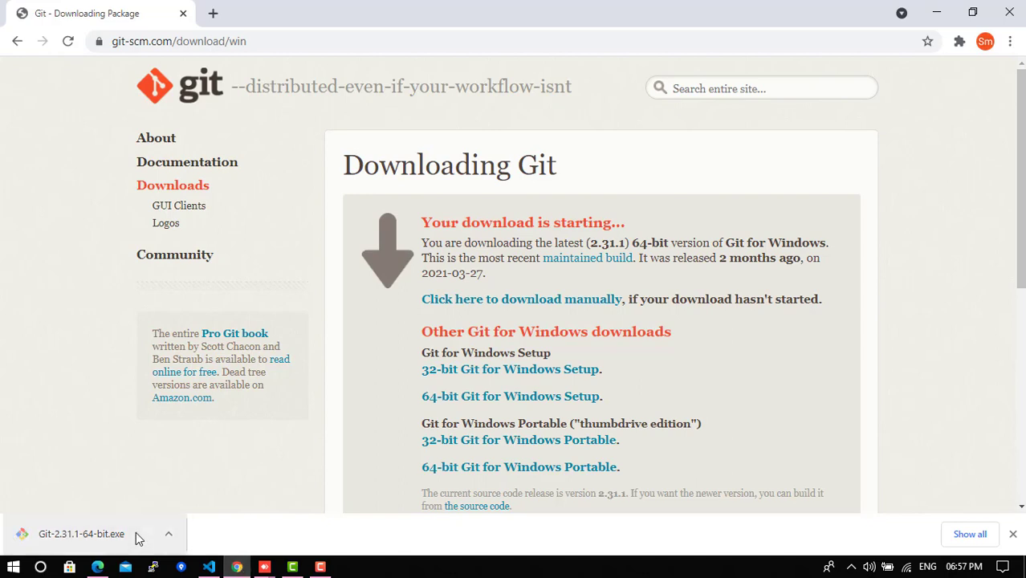
# - Run Git-2.31.1-64-bit.exe from Chrome's download bar to start the setup wizard
pyautogui.click(81, 533)
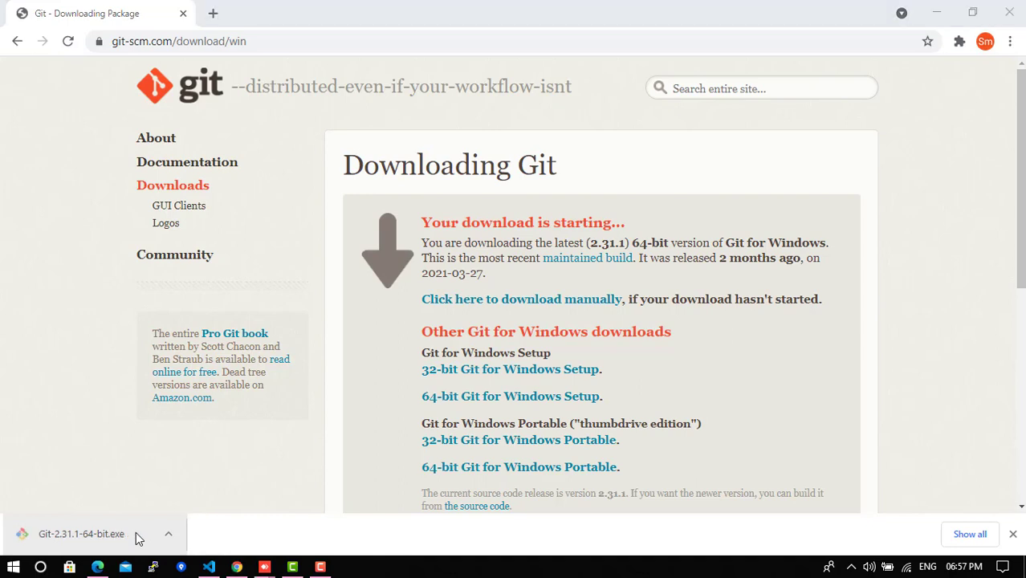
pyautogui.moveTo(520, 299)
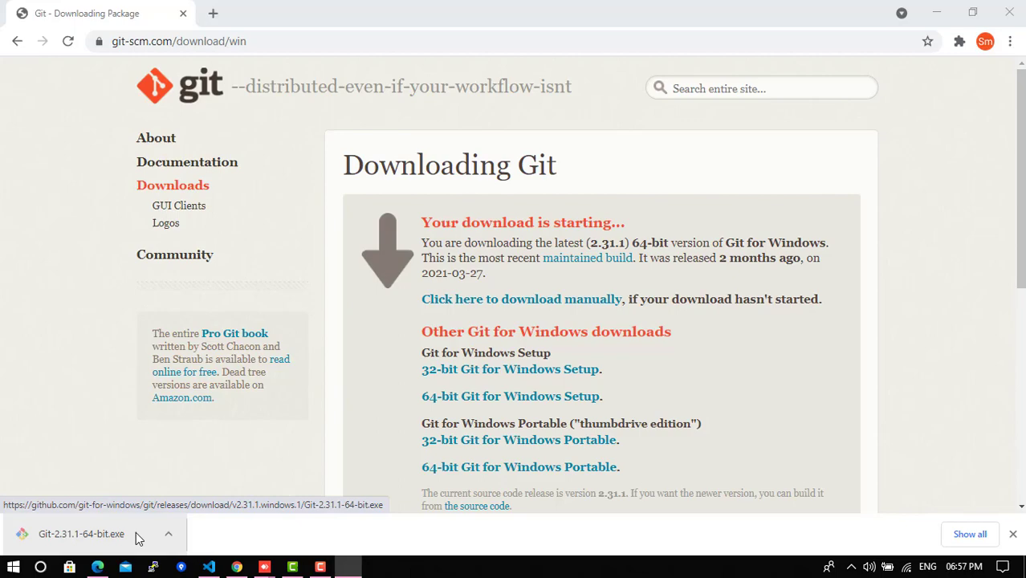
pyautogui.click(80, 533)
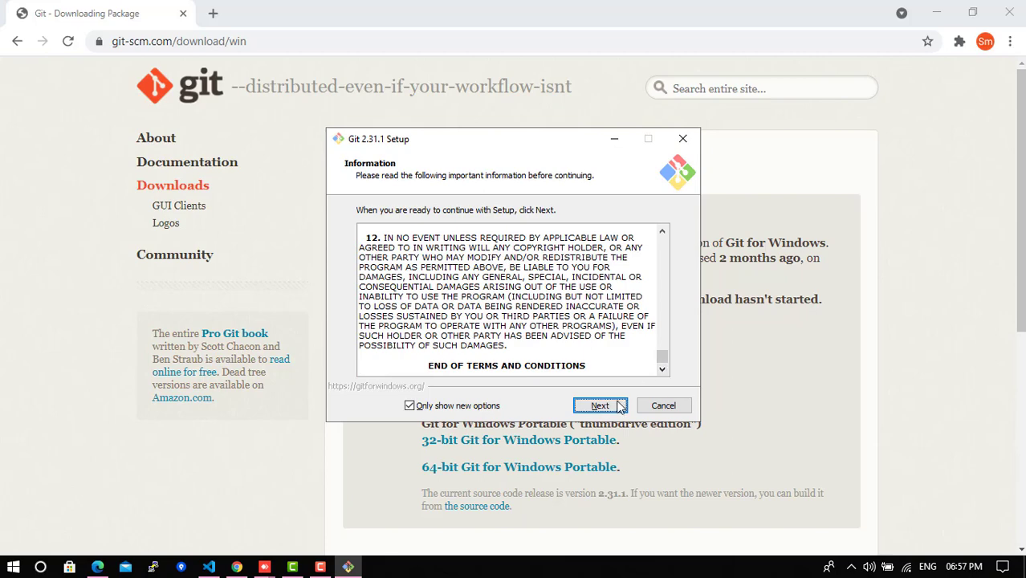
# - Accept the license, keep Vim as default editor and let Git decide the initial branch name
pyautogui.click(600, 405)
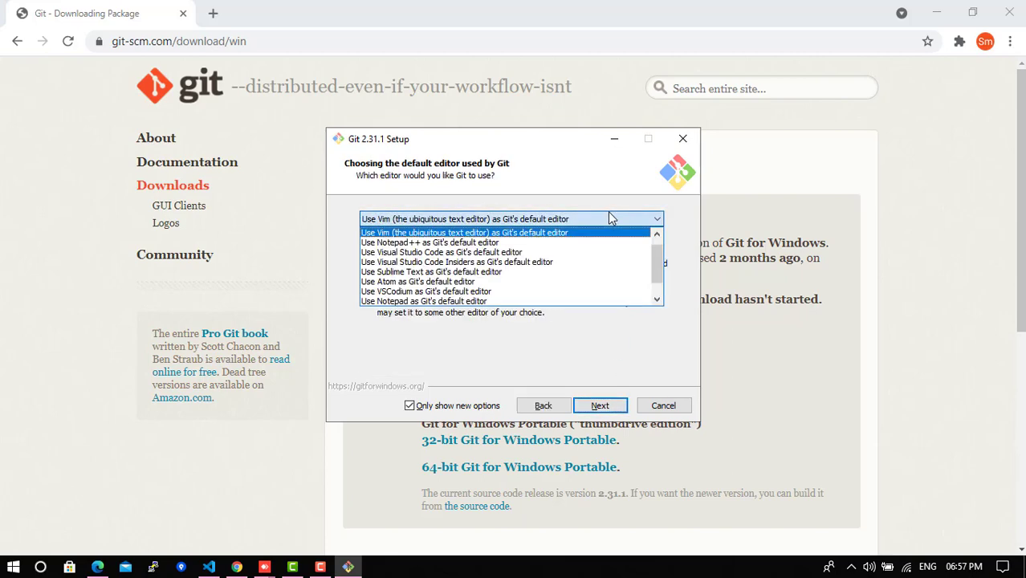
pyautogui.click(463, 232)
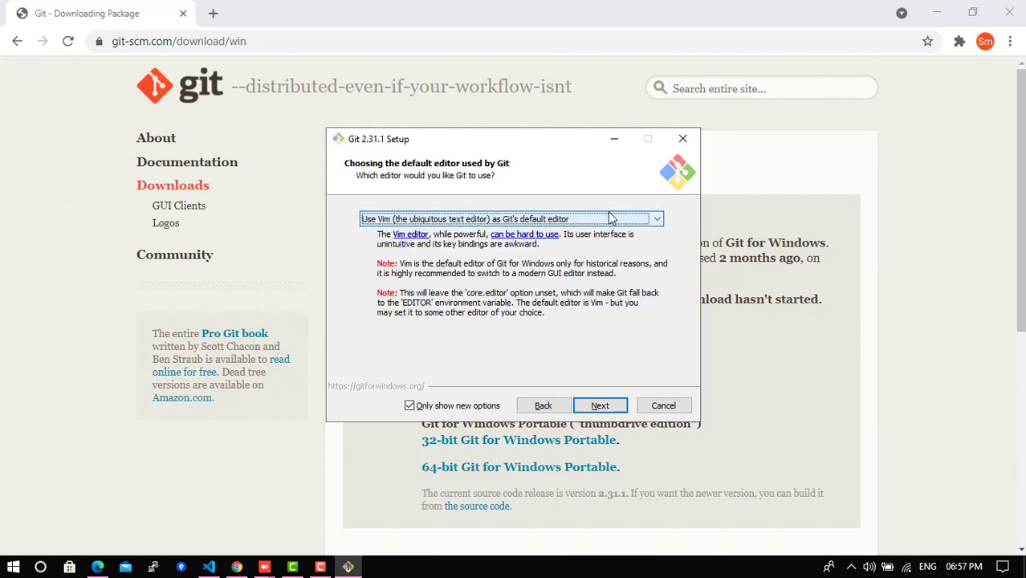
pyautogui.click(601, 404)
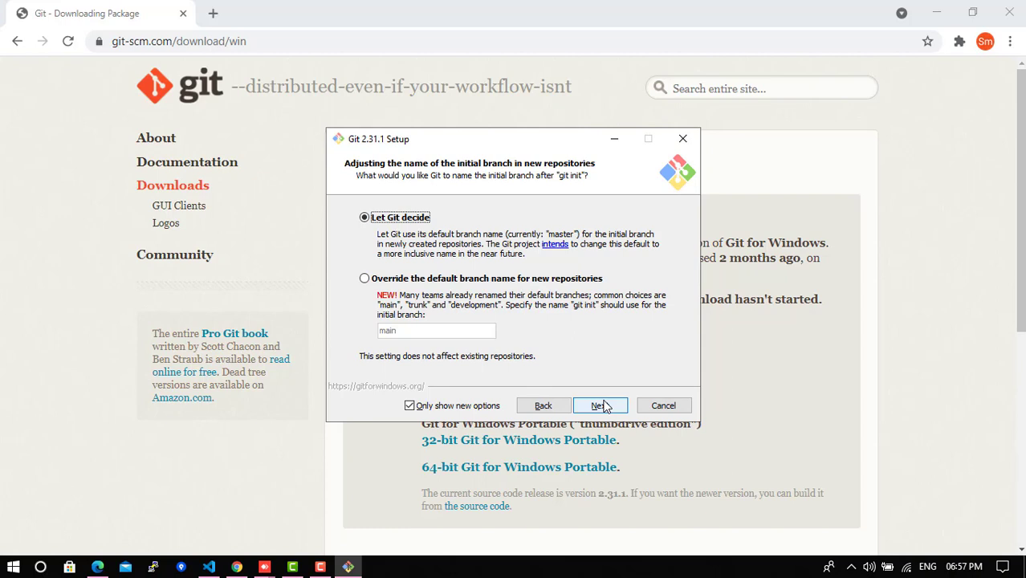
pyautogui.click(599, 405)
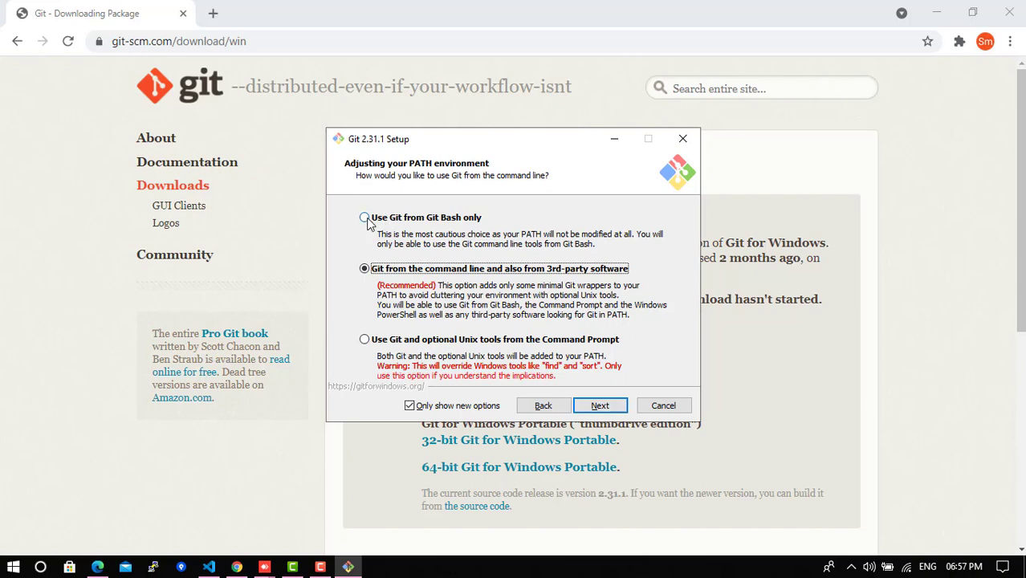
# - Choose 'Use Git from Git Bash only', keeping OpenSSL, default line endings, MinTTY, default pull and Credential Manager Core
pyautogui.click(365, 219)
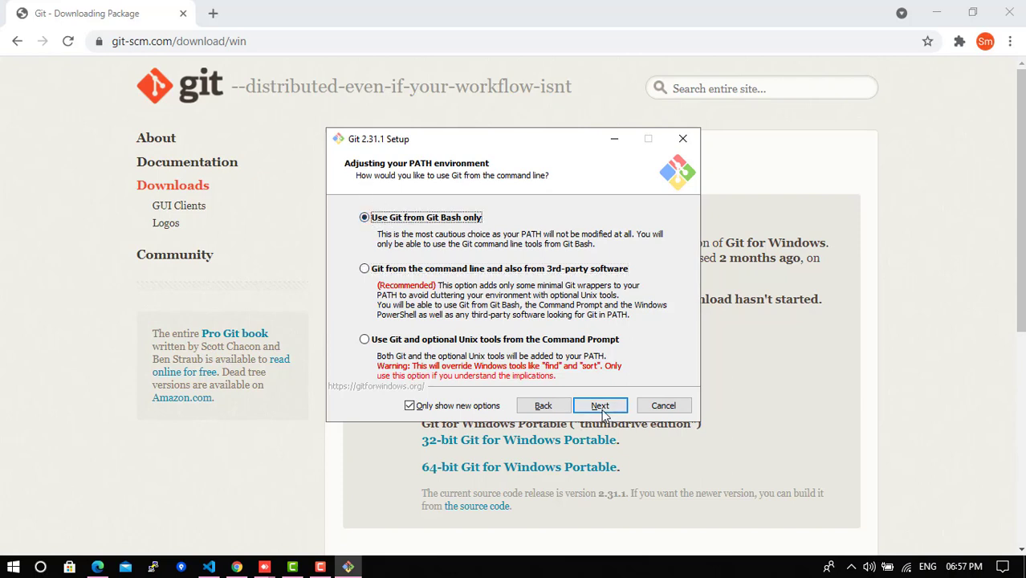
pyautogui.click(601, 405)
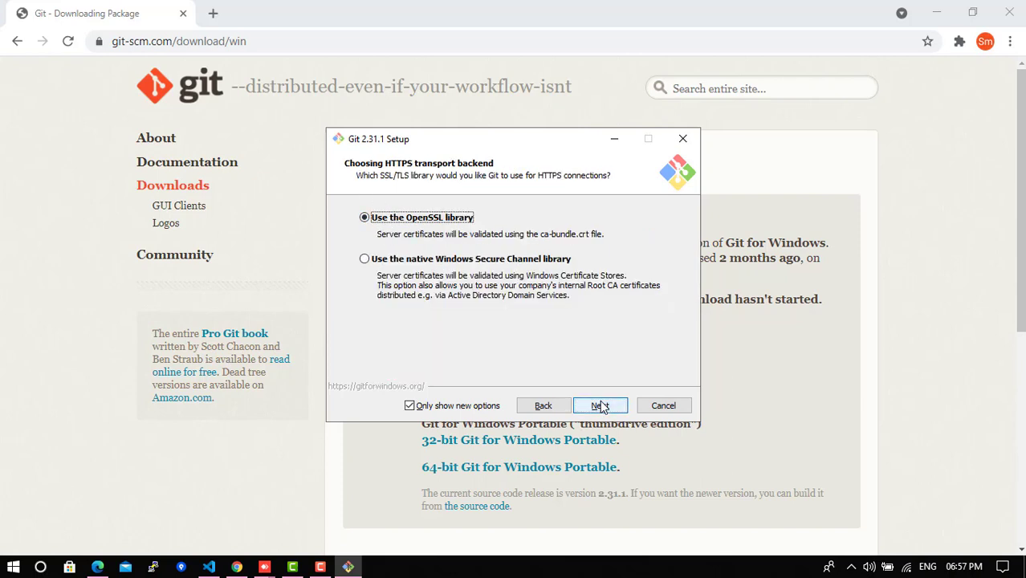
pyautogui.click(601, 404)
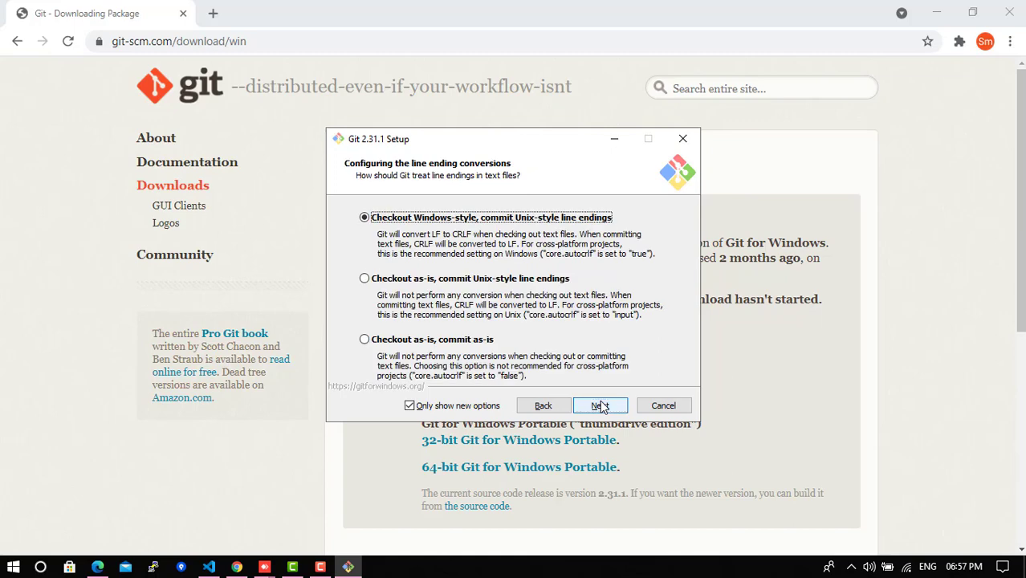
pyautogui.click(600, 404)
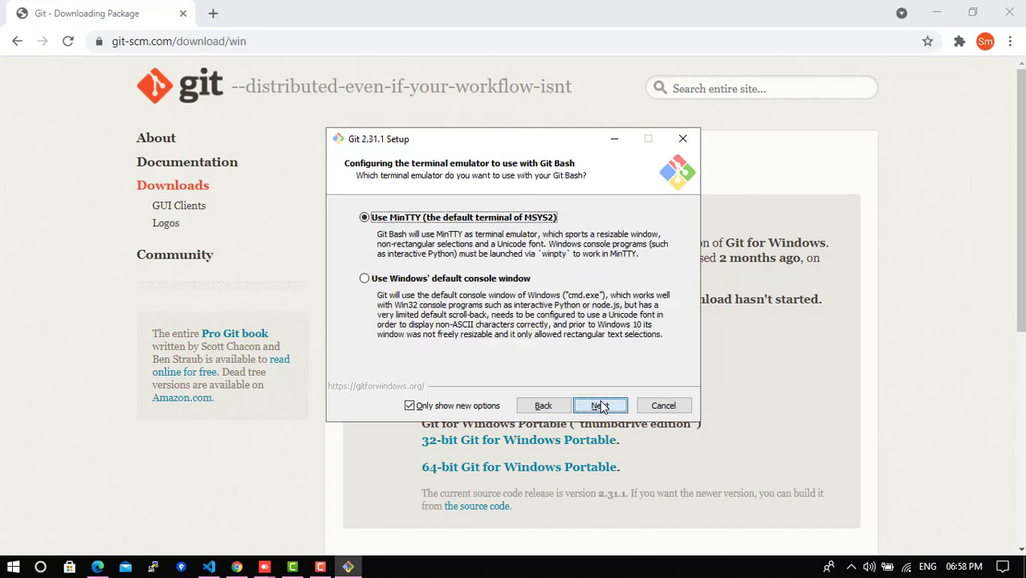
pyautogui.click(600, 405)
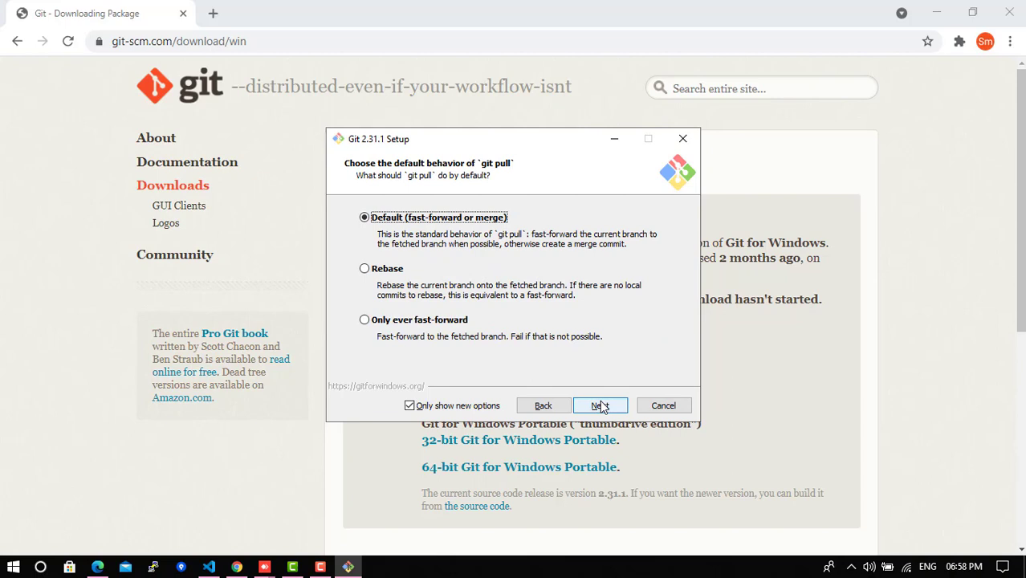
pyautogui.click(601, 404)
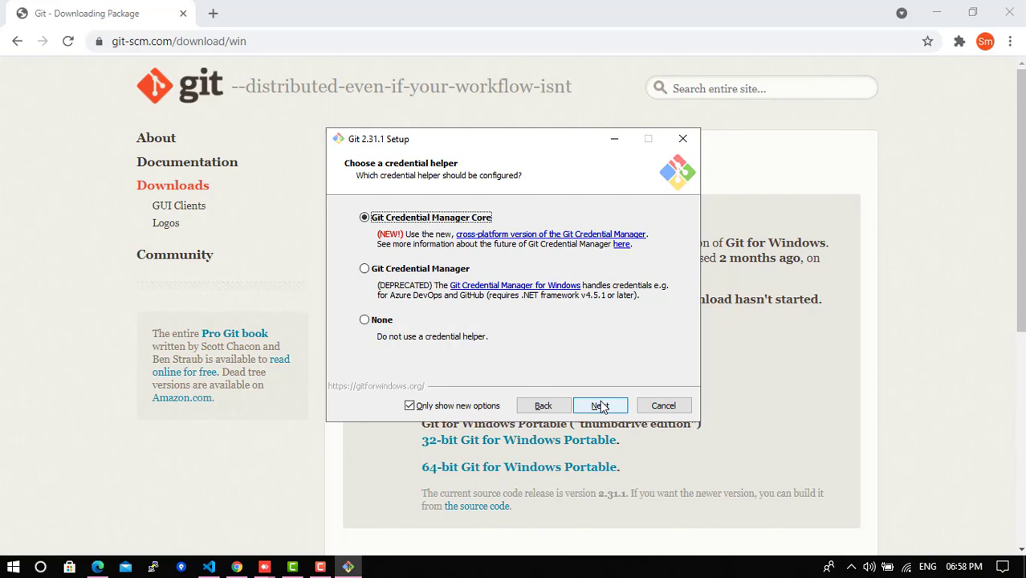
pyautogui.click(601, 405)
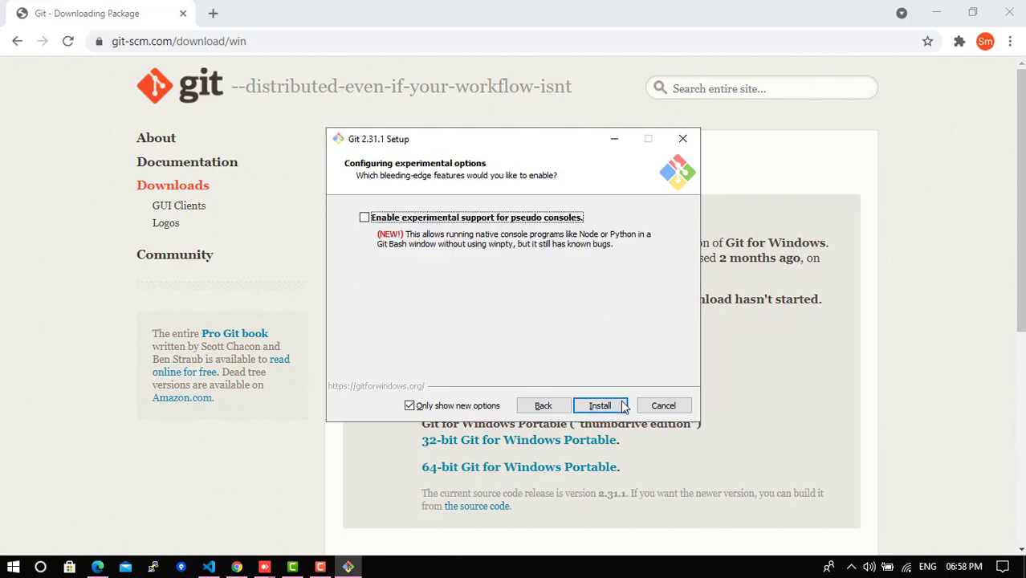
# - Install Git with experimental pseudo-console support left unchecked
pyautogui.click(600, 405)
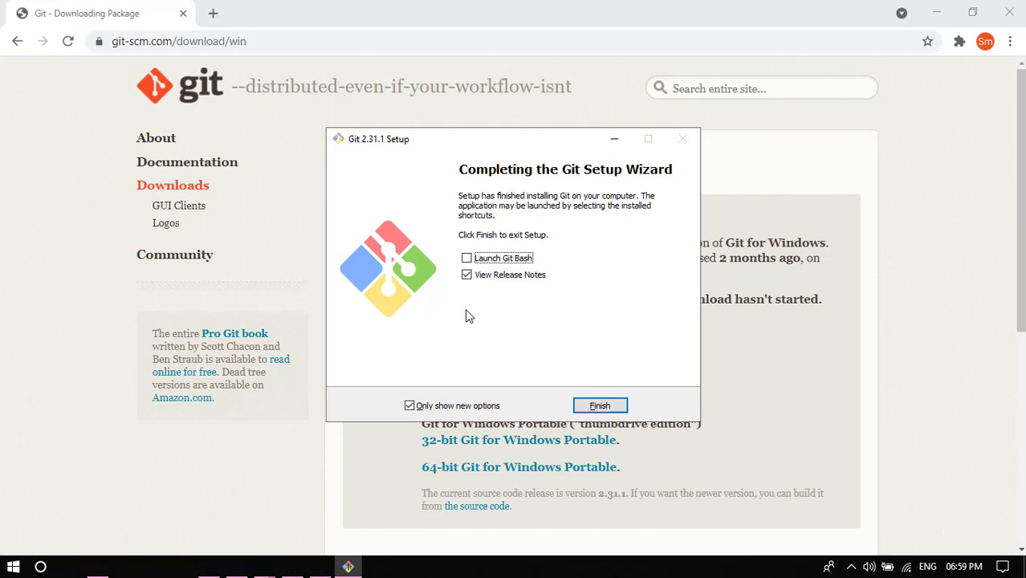
# - Finish setup with 'Launch Git Bash' checked, closing the wizard
pyautogui.click(465, 257)
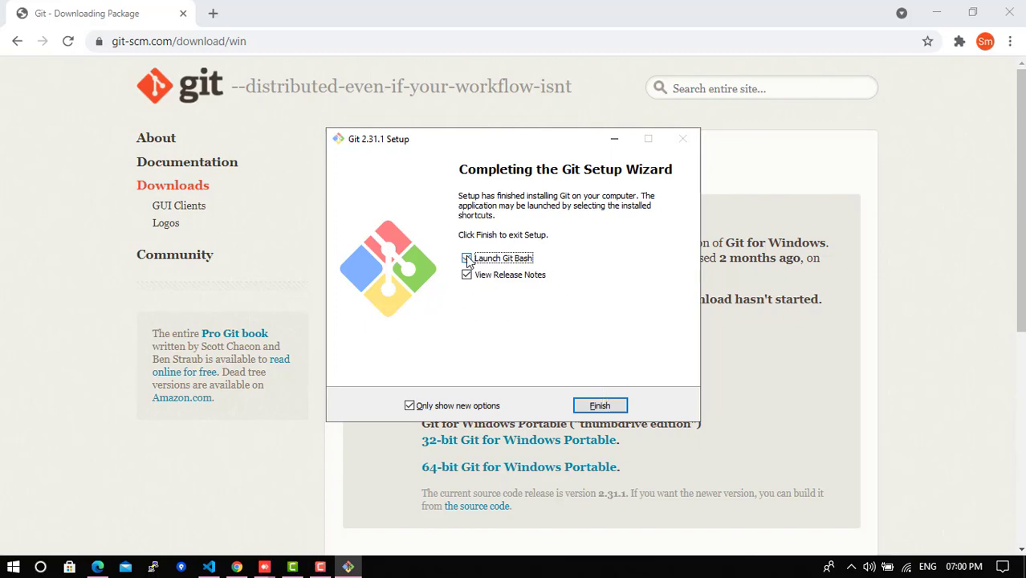
pyautogui.click(599, 405)
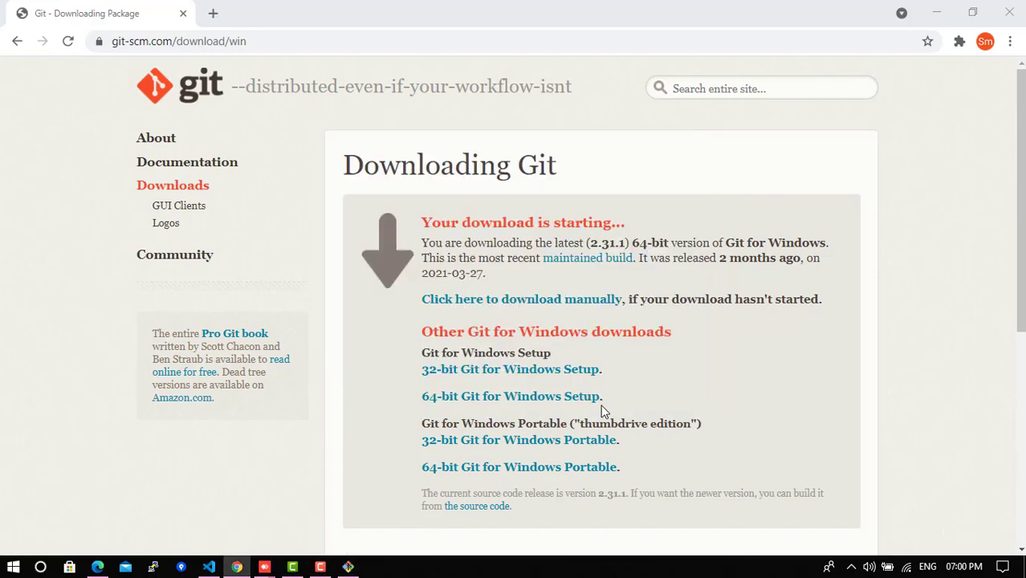